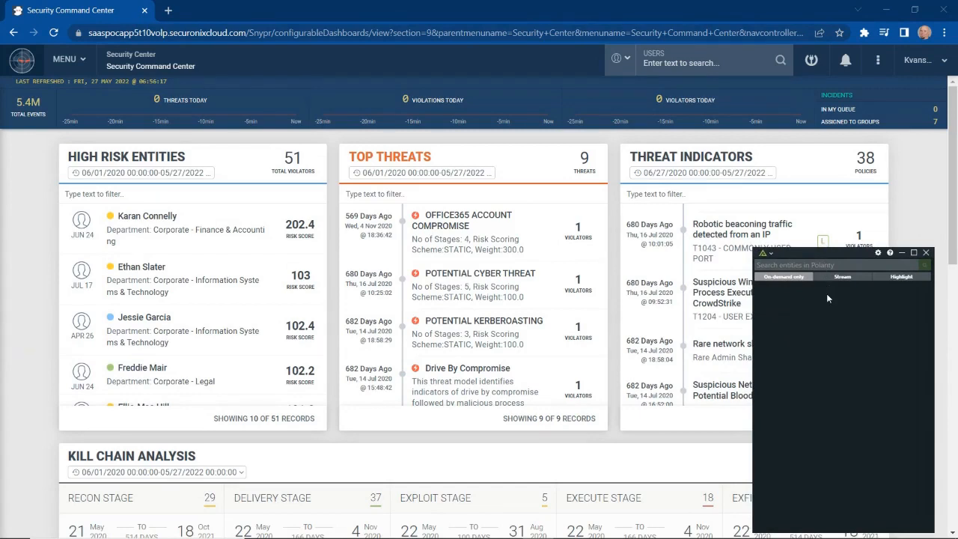
mouse_move(721, 249)
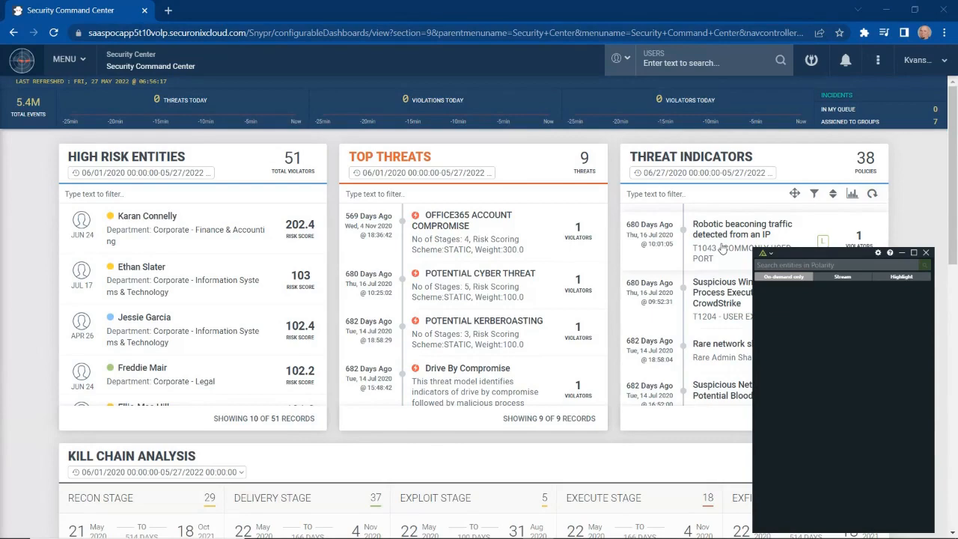
View the 'Robotic beaconing traffic detected from an IP' indicator listing violator 10.60.199.147
left_click(743, 229)
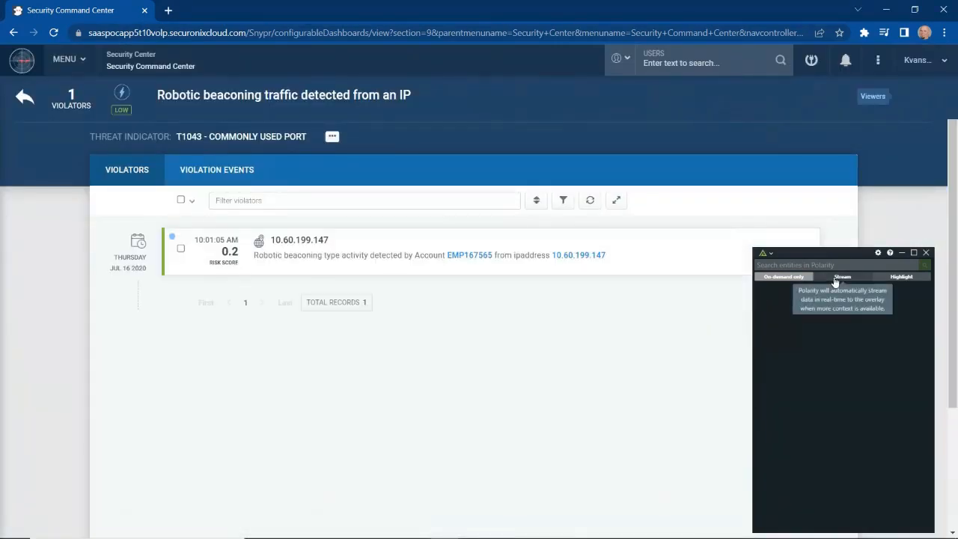
View violation details for violator 10.60.199.147, triggering Polarity's on-screen data stream
left_click(840, 276)
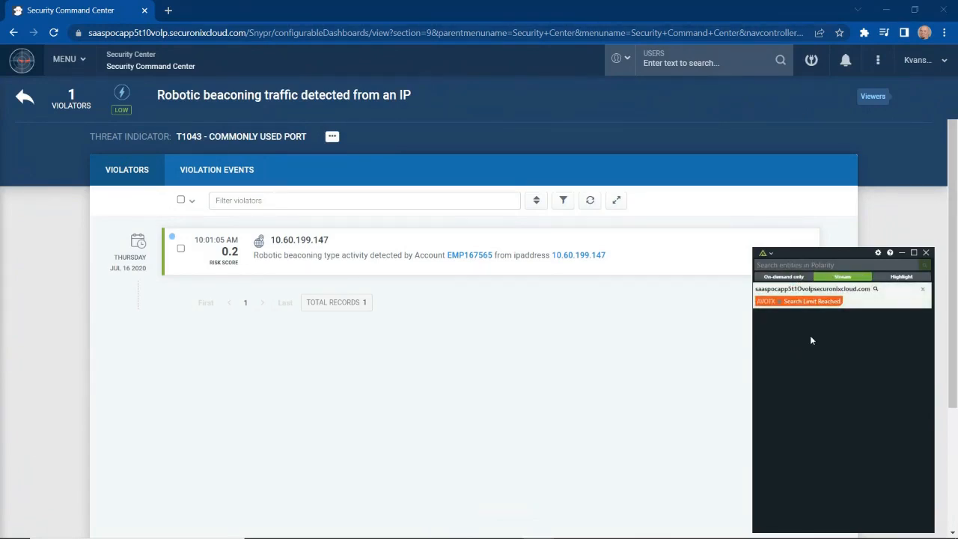
mouse_move(813, 343)
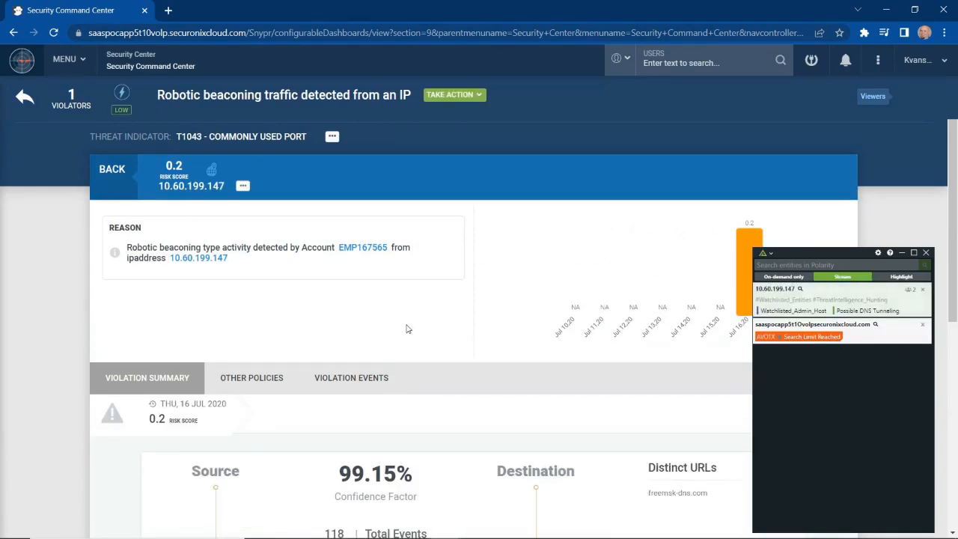
Reach the Violation Summary with source 10.60.199.147 and destination 91.226.81.53, Polarity showing C2 intel
scroll("down", 3)
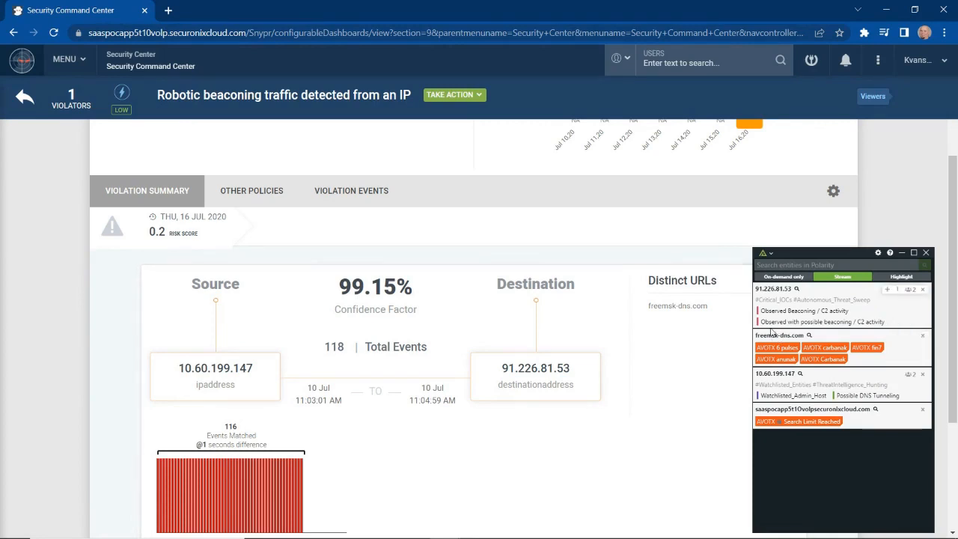
mouse_move(781, 314)
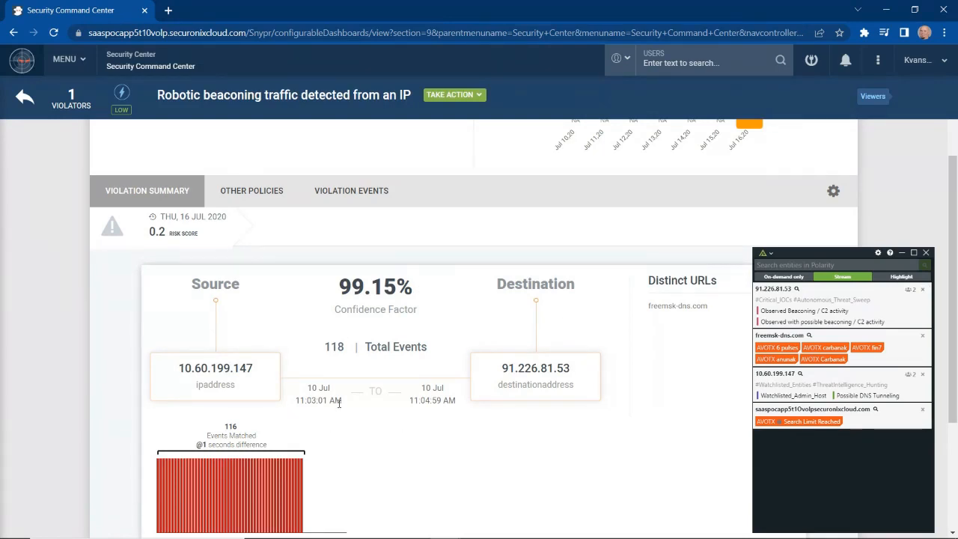
mouse_move(703, 341)
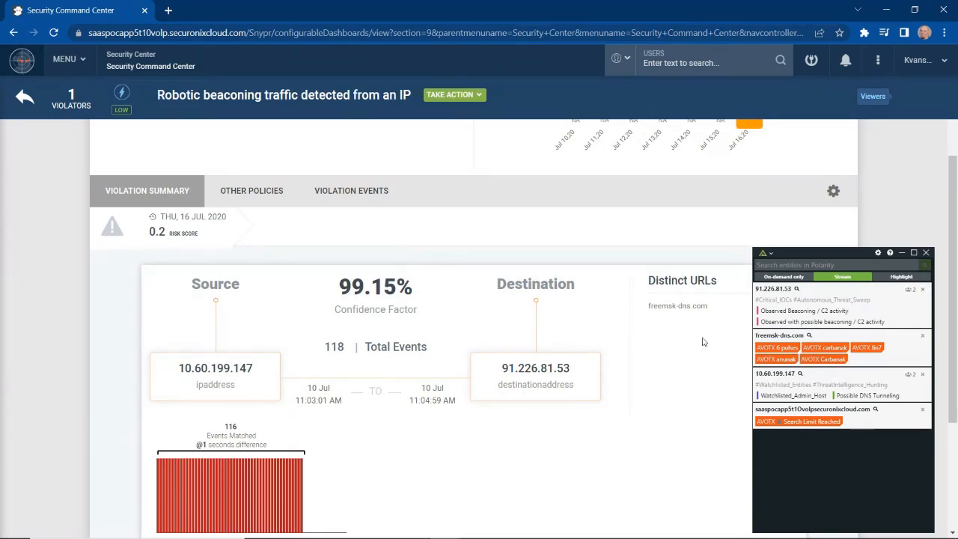
left_click(801, 310)
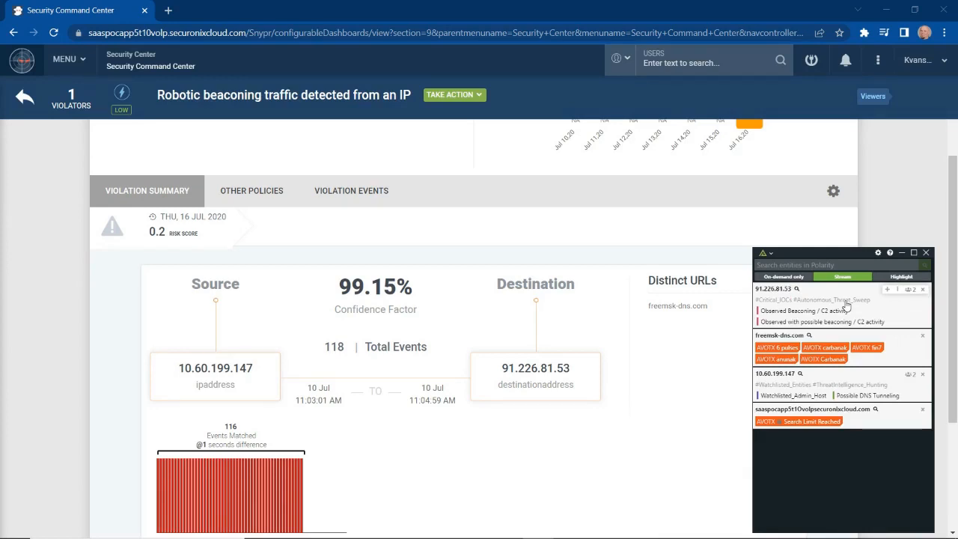
mouse_move(574, 371)
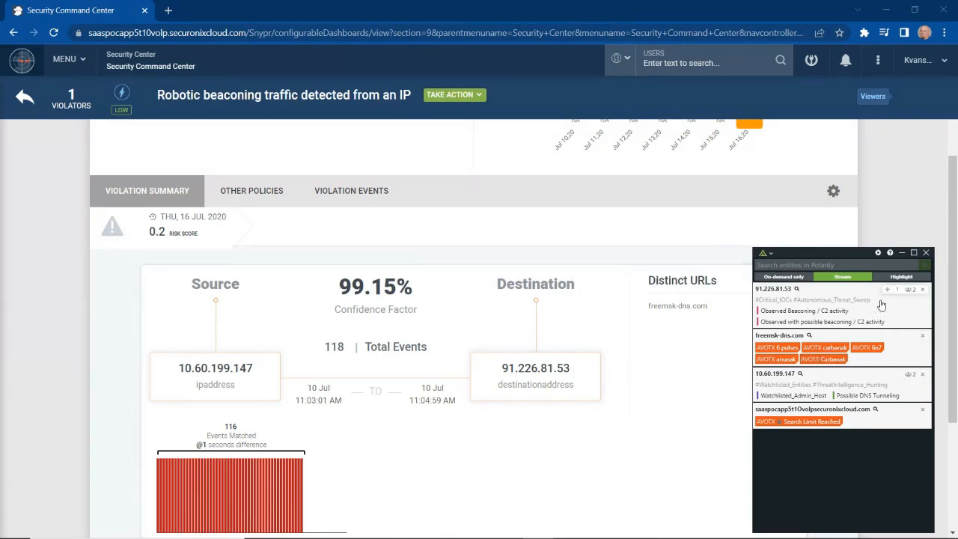
mouse_move(887, 291)
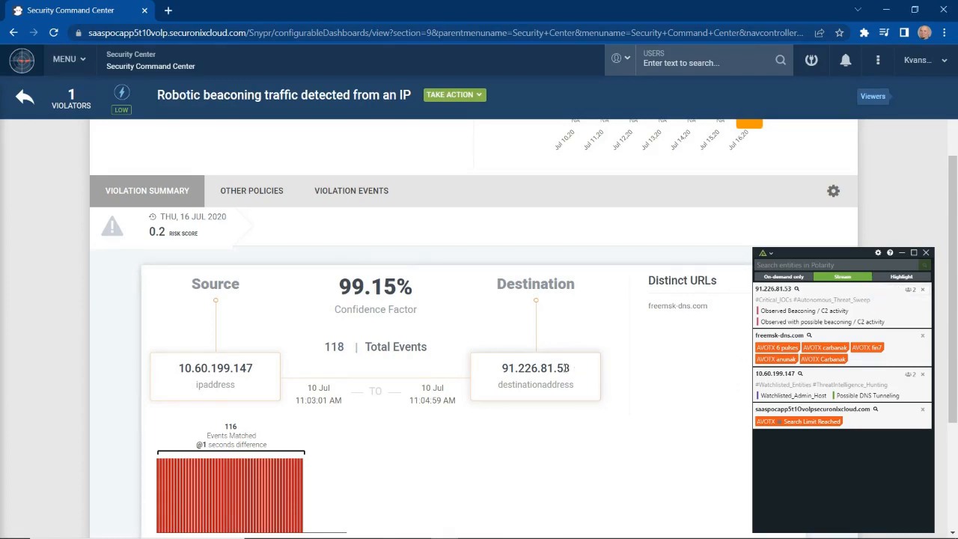
Annotate 91.226.81.53 as 'Possible DNS Tunneling' in the #ThreatIntelligence_Hunting channel and submit it
double_click(536, 368)
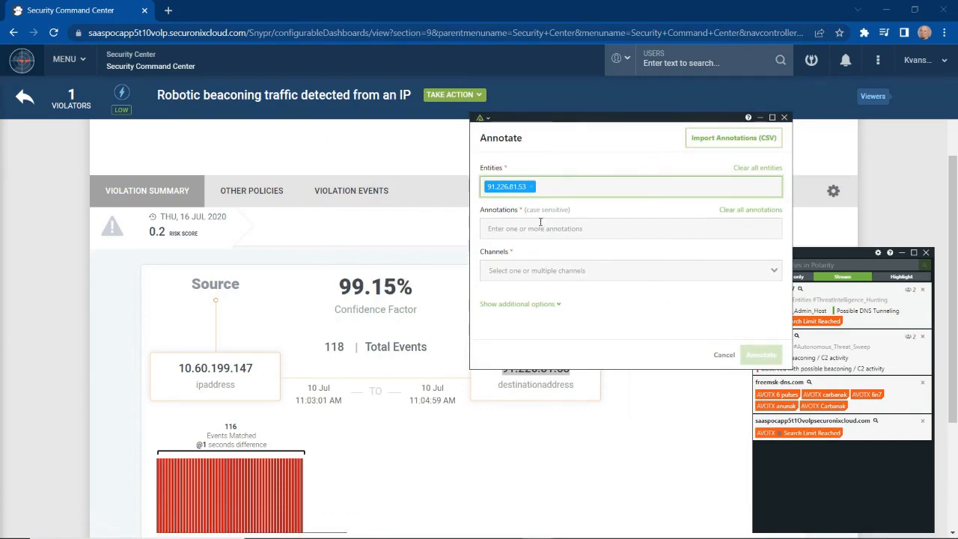
left_click(629, 228)
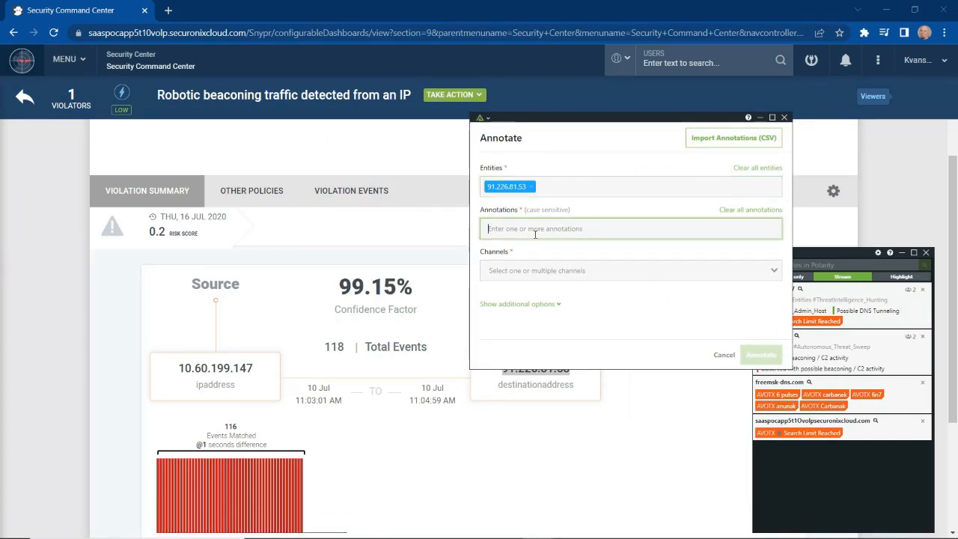
type("Possible DNS Tunnel")
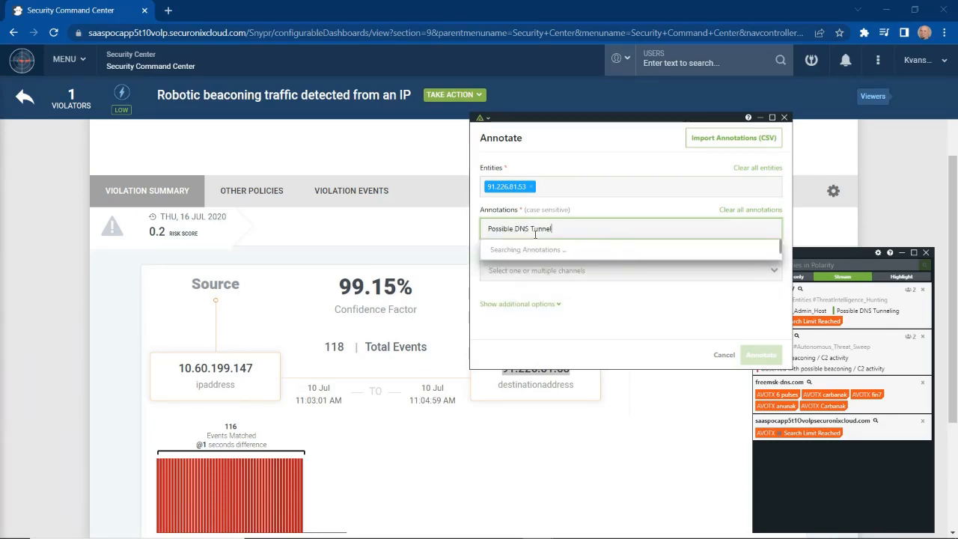
type("ing")
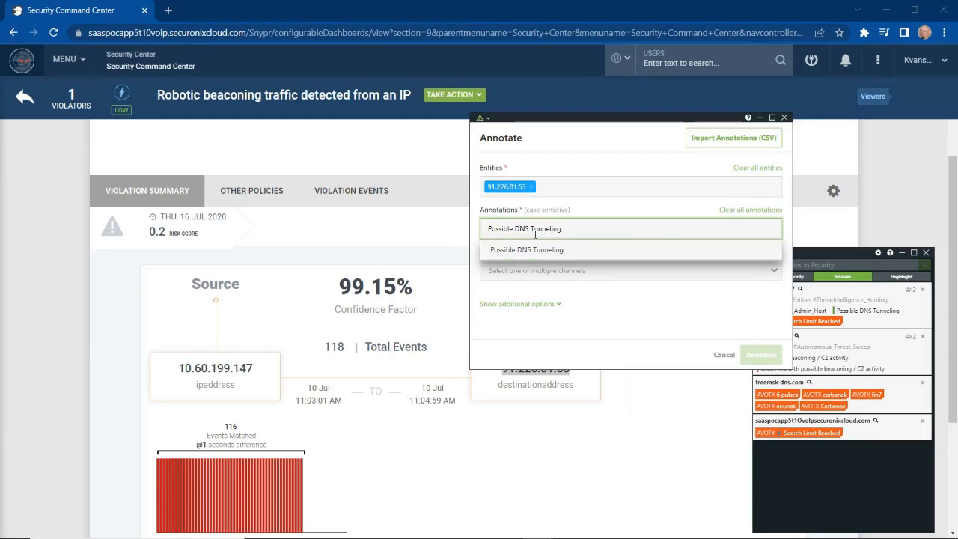
left_click(527, 248)
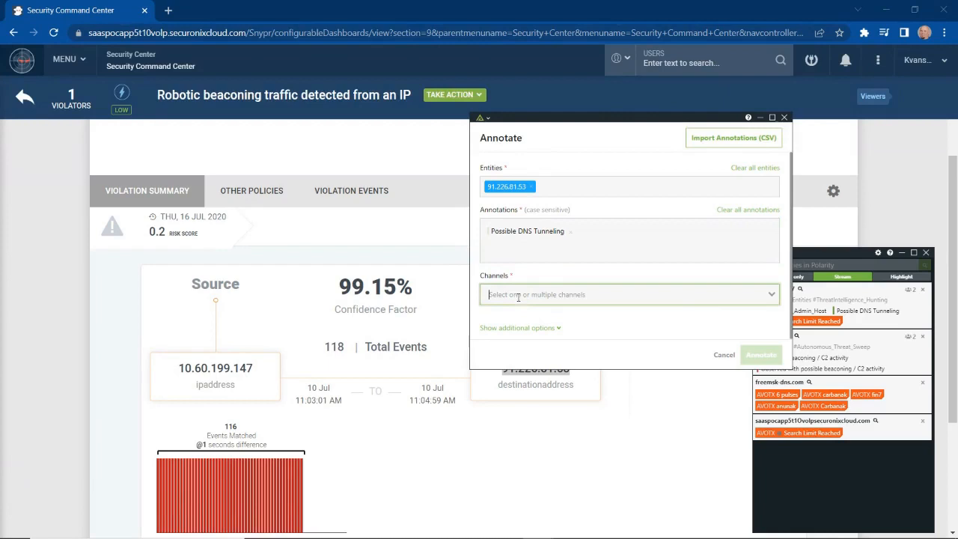
left_click(769, 293)
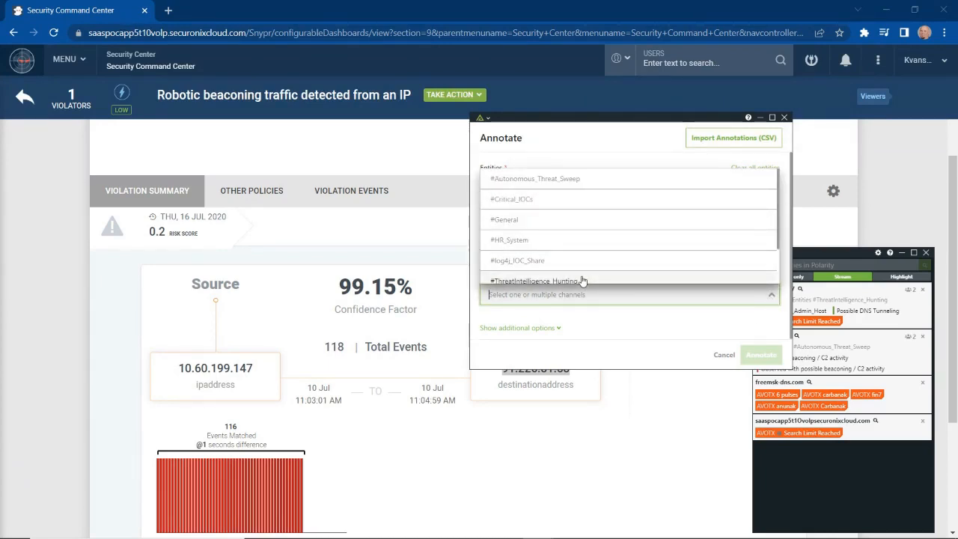
left_click(533, 281)
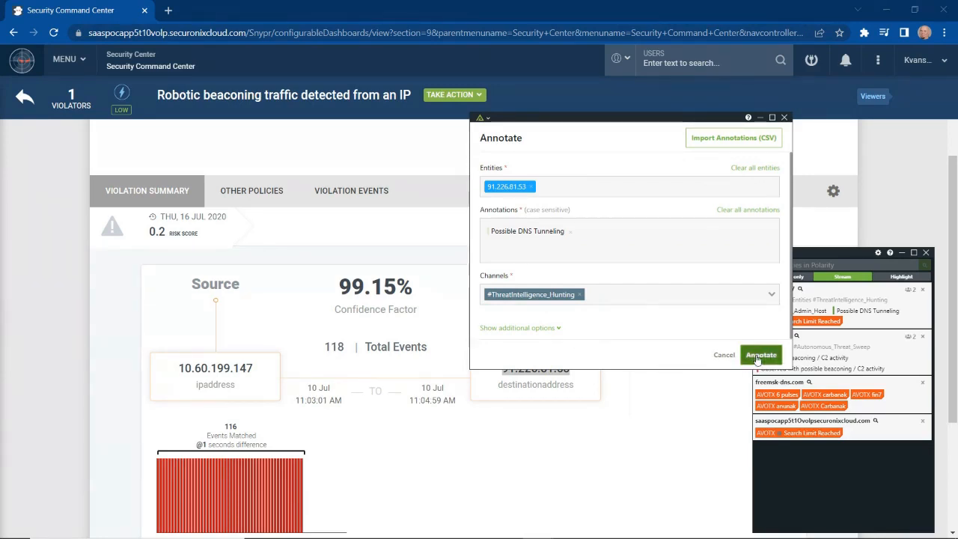
left_click(760, 353)
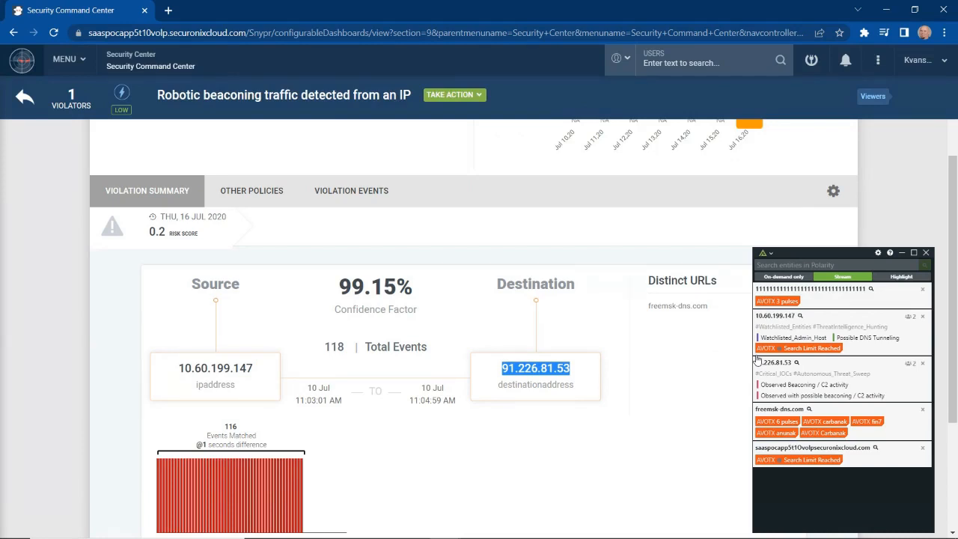
mouse_move(581, 339)
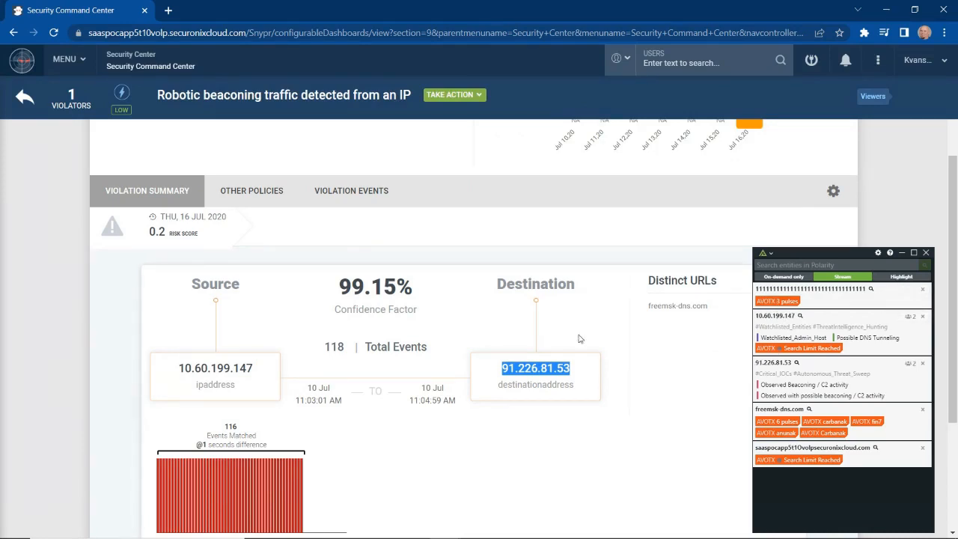
mouse_move(576, 374)
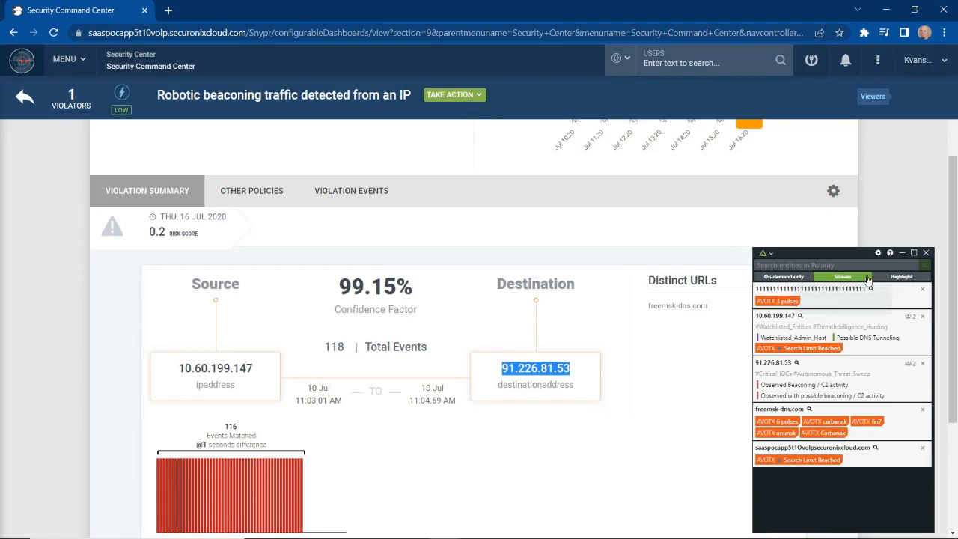
Show Polarity's Channels subscriptions listing HR_System, ThreatIntelligence_Hunting and Critical_IOCs
left_click(877, 251)
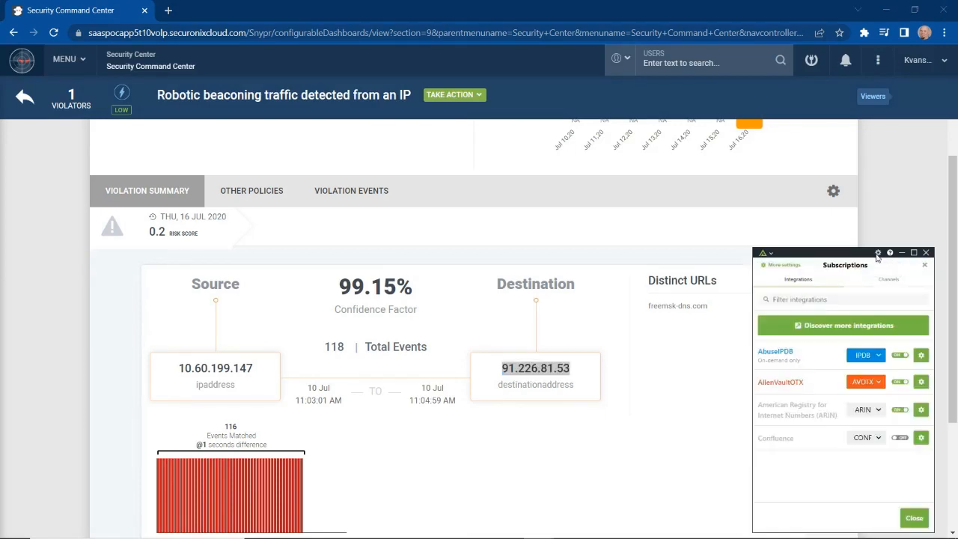
mouse_move(881, 279)
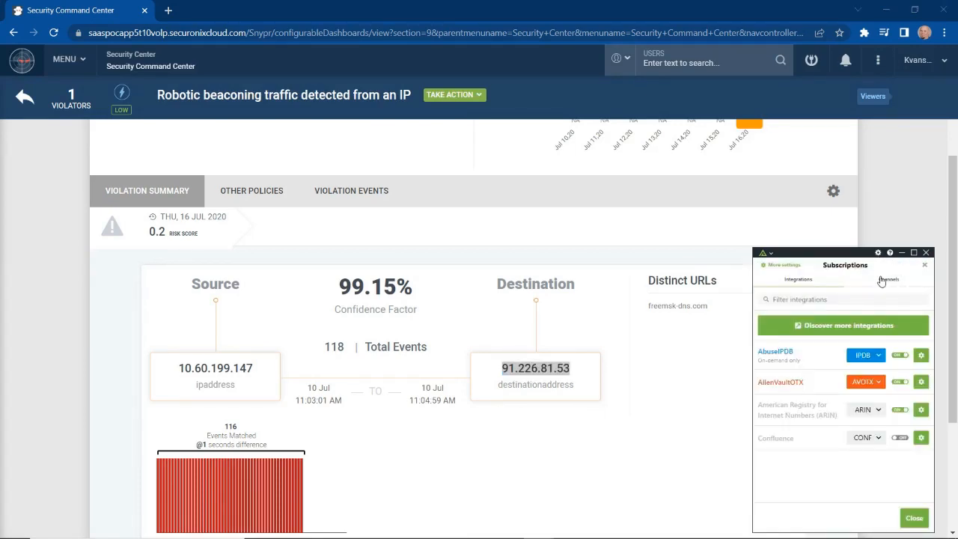
left_click(889, 280)
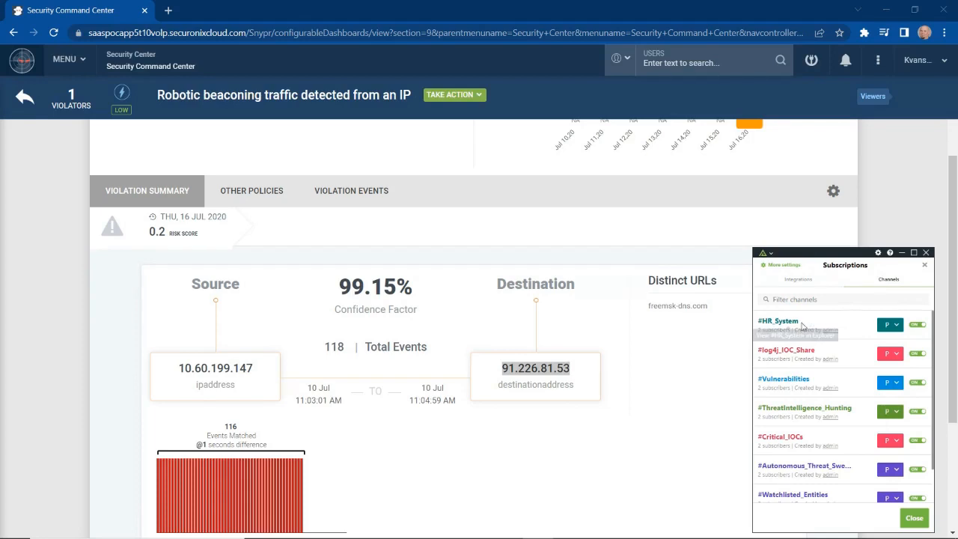
mouse_move(790, 352)
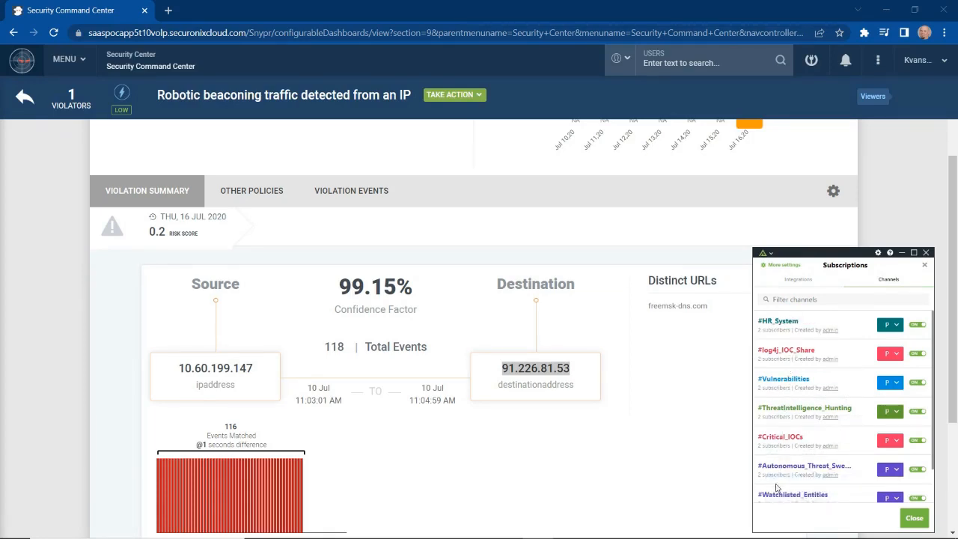
mouse_move(805, 407)
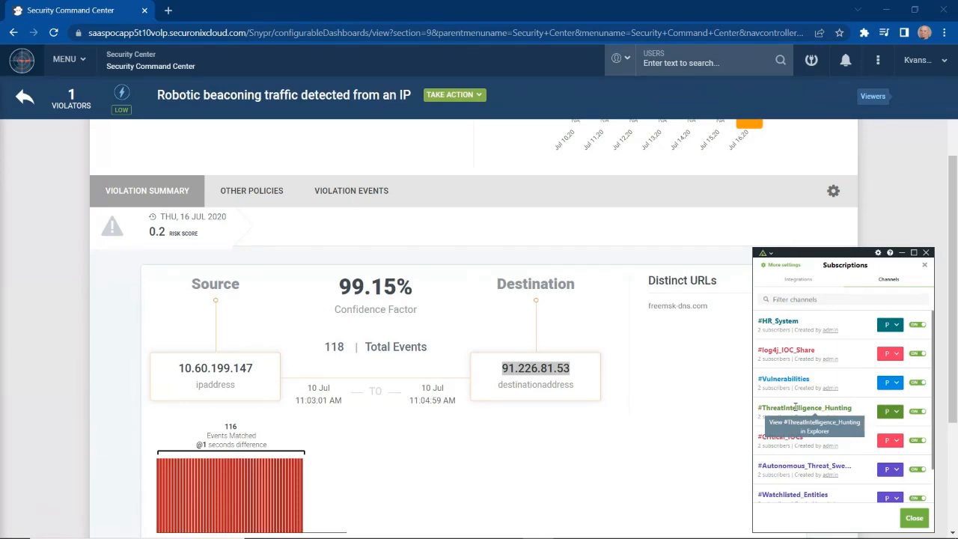
In PolarityX Explore for ThreatIntelligence_Hunting, view annotations on 10.60.199.147 and 91.226.81.53, including Possible DNS Tunneling
left_click(814, 426)
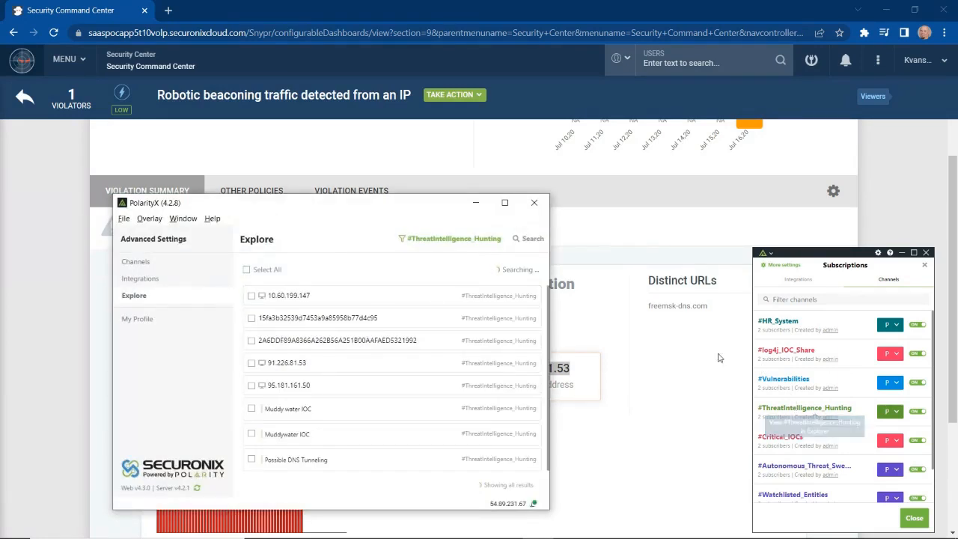
mouse_move(358, 293)
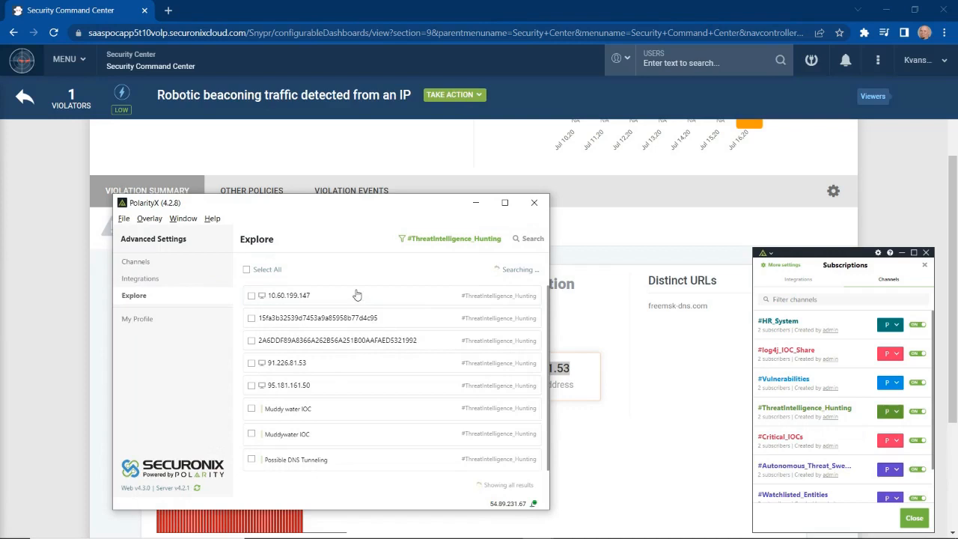
mouse_move(323, 449)
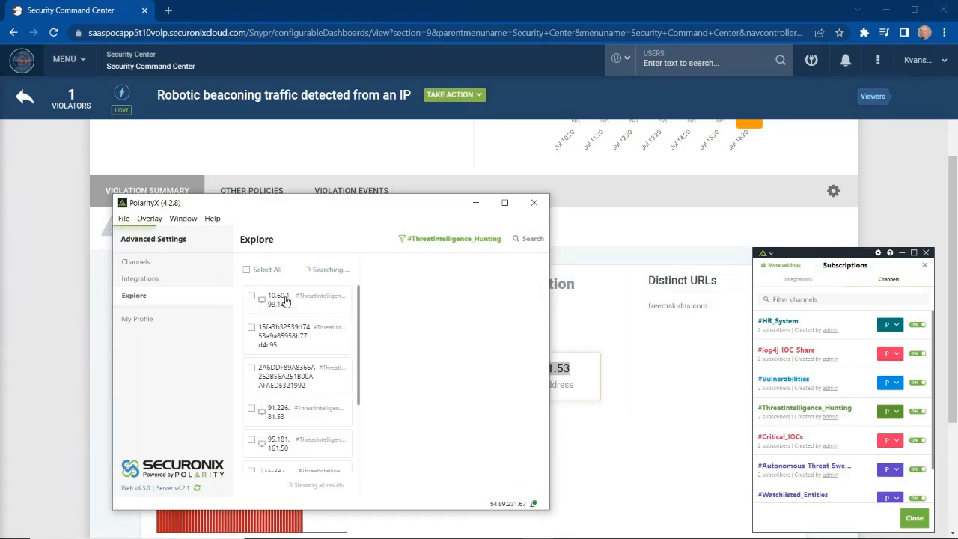
left_click(277, 300)
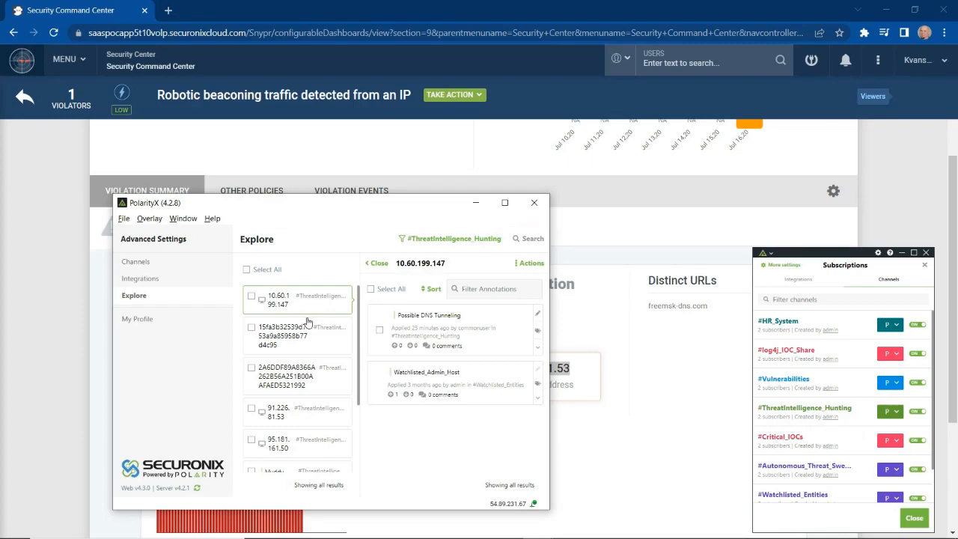
mouse_move(311, 322)
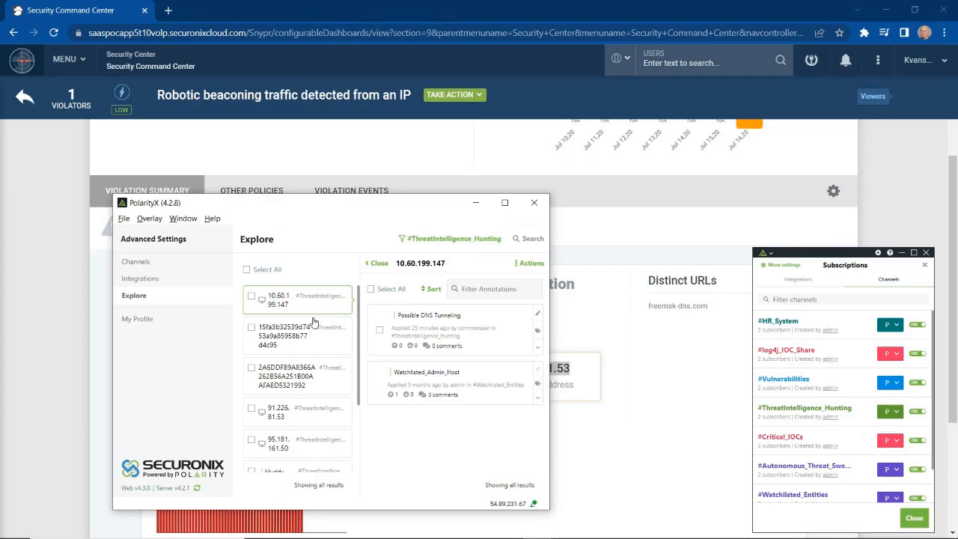
mouse_move(300, 419)
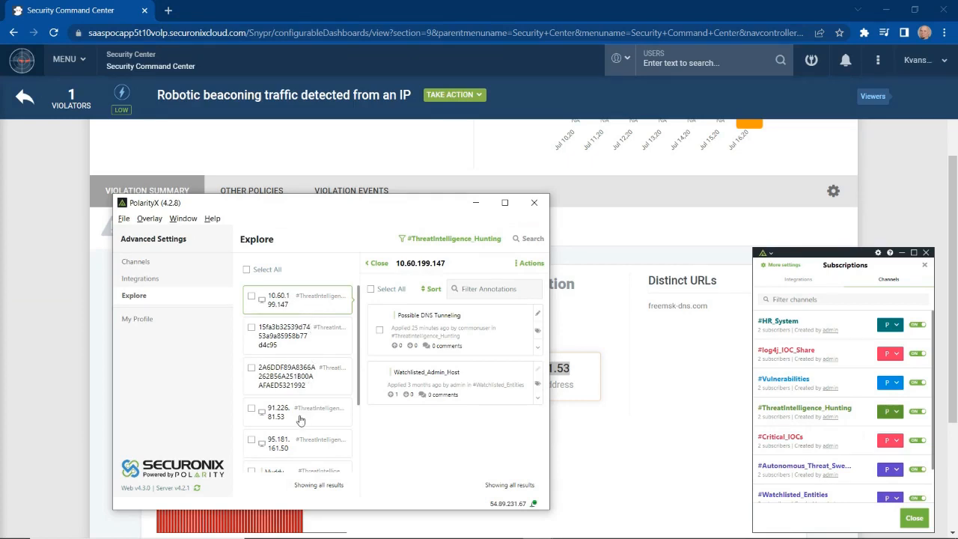
left_click(285, 412)
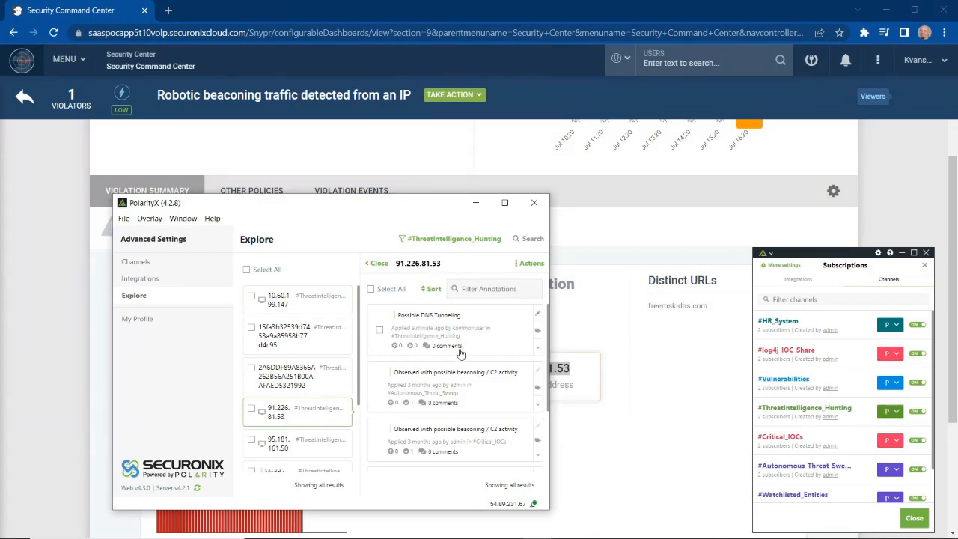
mouse_move(422, 326)
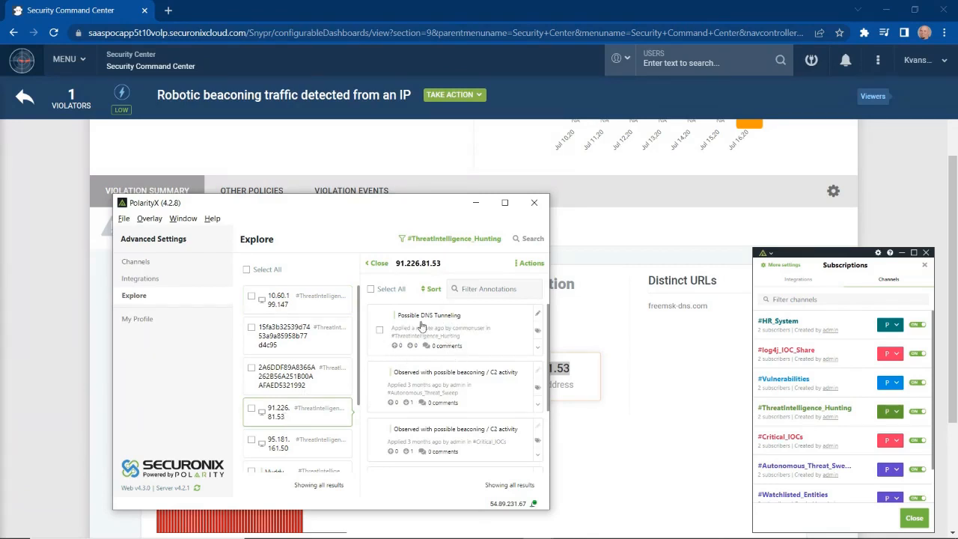
mouse_move(469, 335)
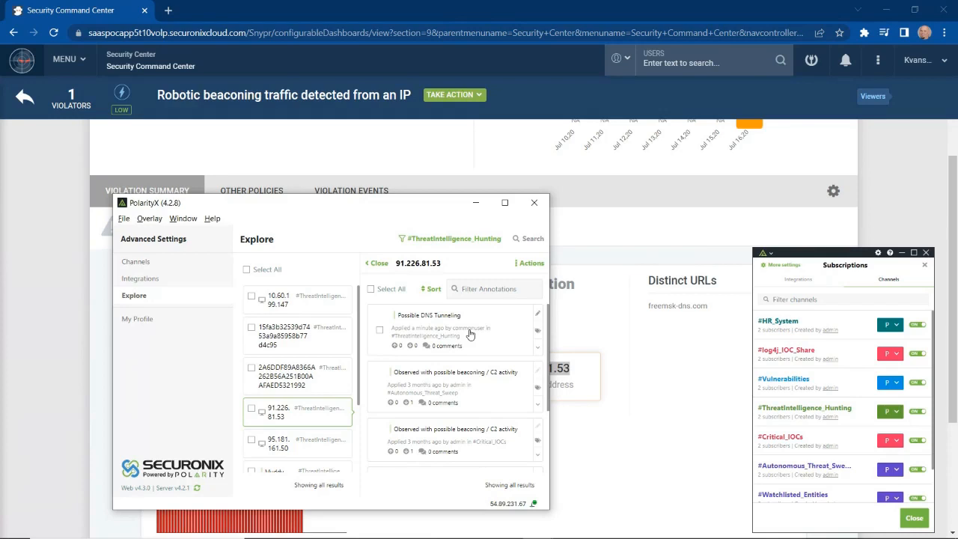
mouse_move(511, 292)
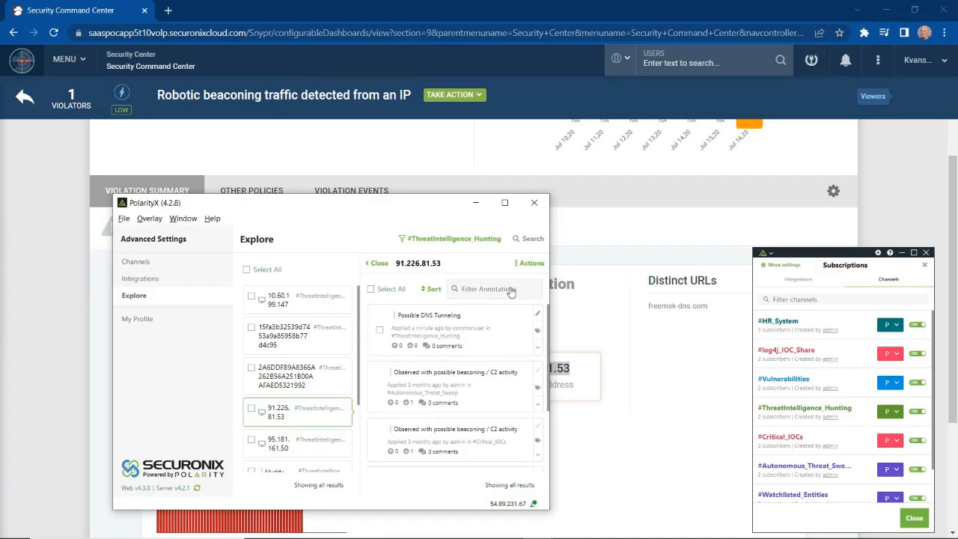
mouse_move(512, 292)
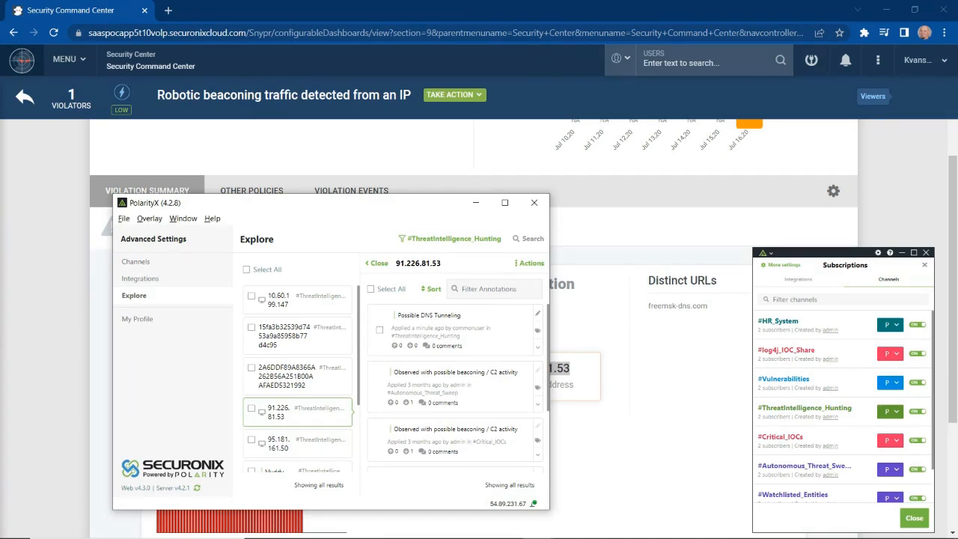